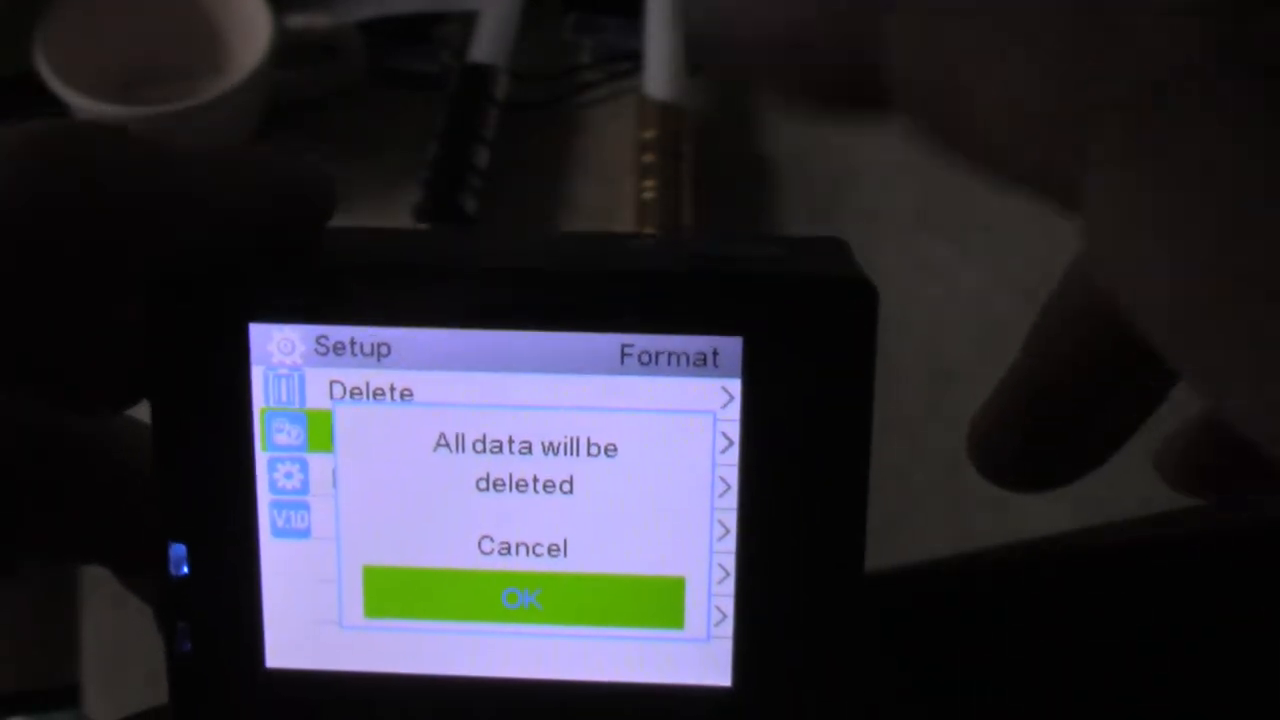
Step: Confirm the 'All data will be deleted' prompt so the memory card is formatted
{"action": "left_click", "coordinate": [520, 548]}
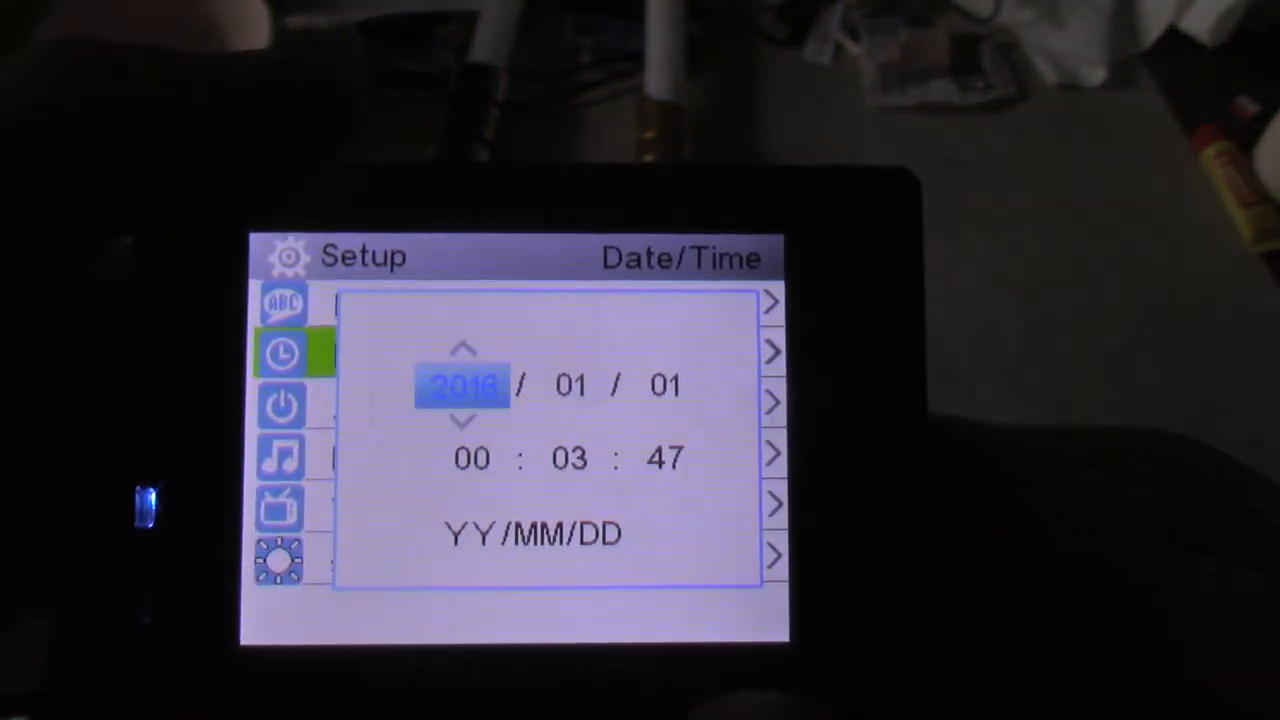
Step: Step the Date/Time year value up toward 2020
{"action": "left_click", "coordinate": [460, 348]}
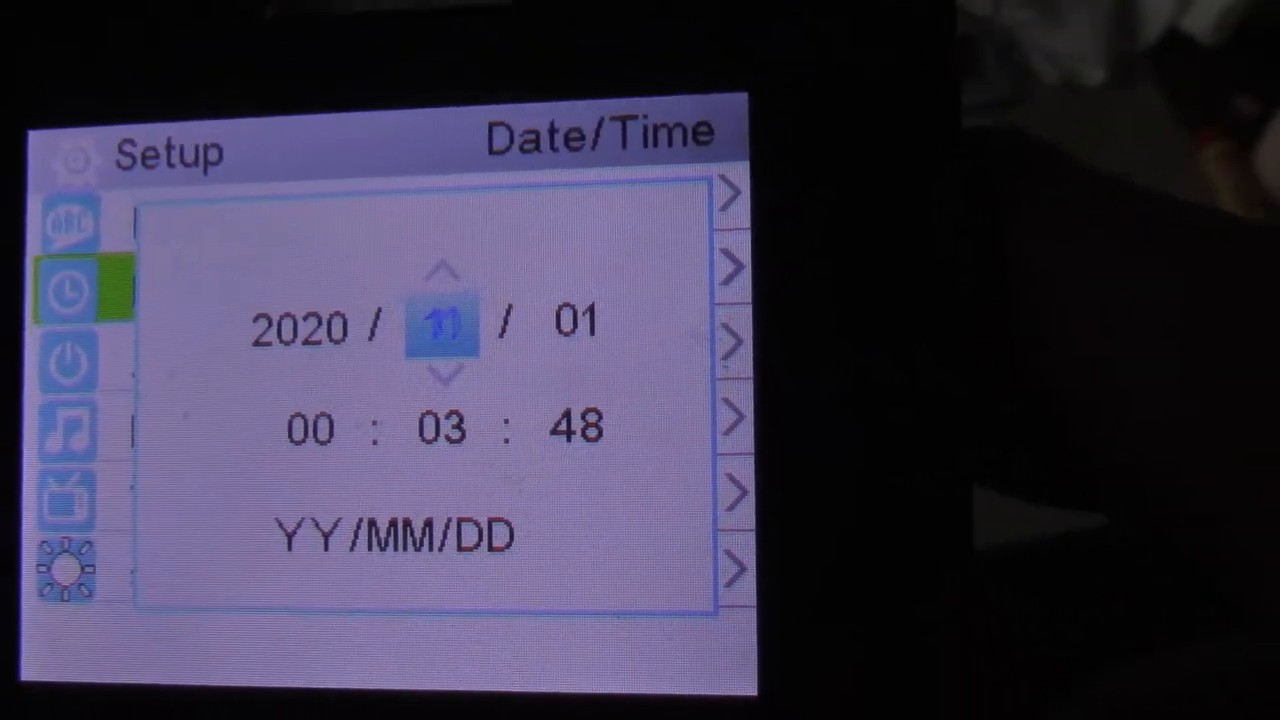
Step: Set the day to 26 so the date reads 2020/10/26, then advance the hour to 01
{"action": "left_click", "coordinate": [444, 378]}
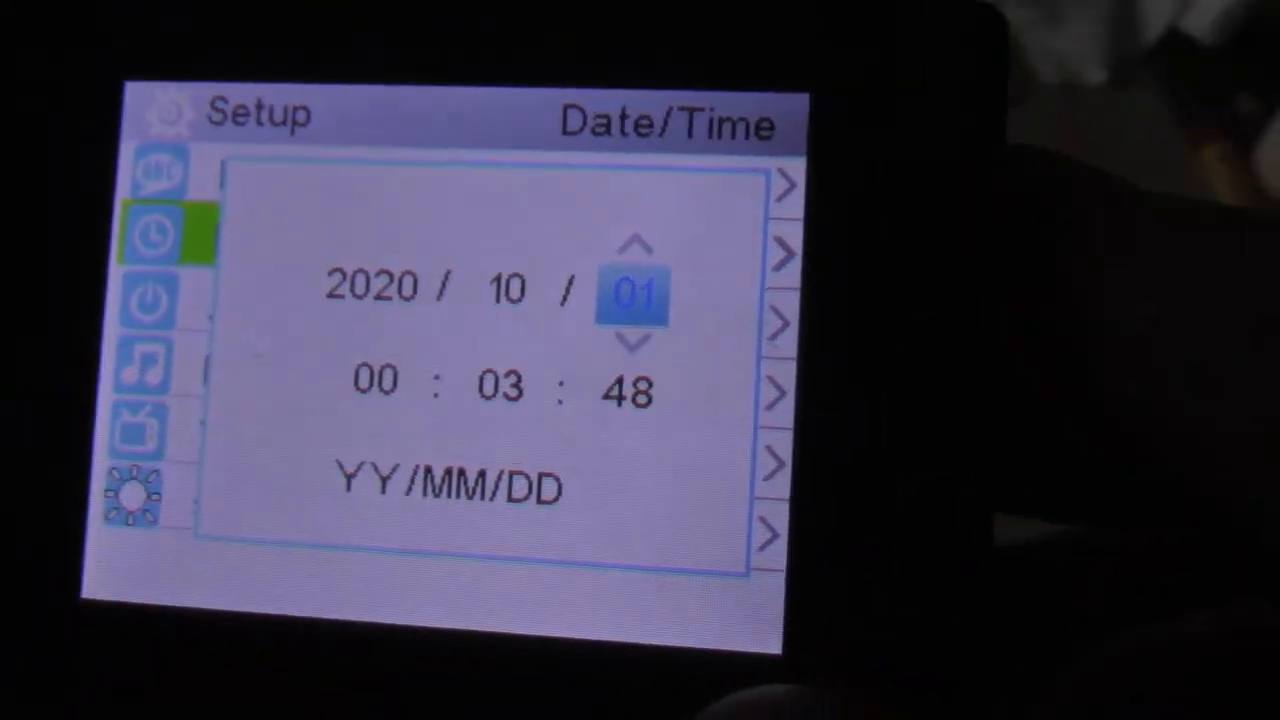
{"action": "left_click", "coordinate": [636, 244]}
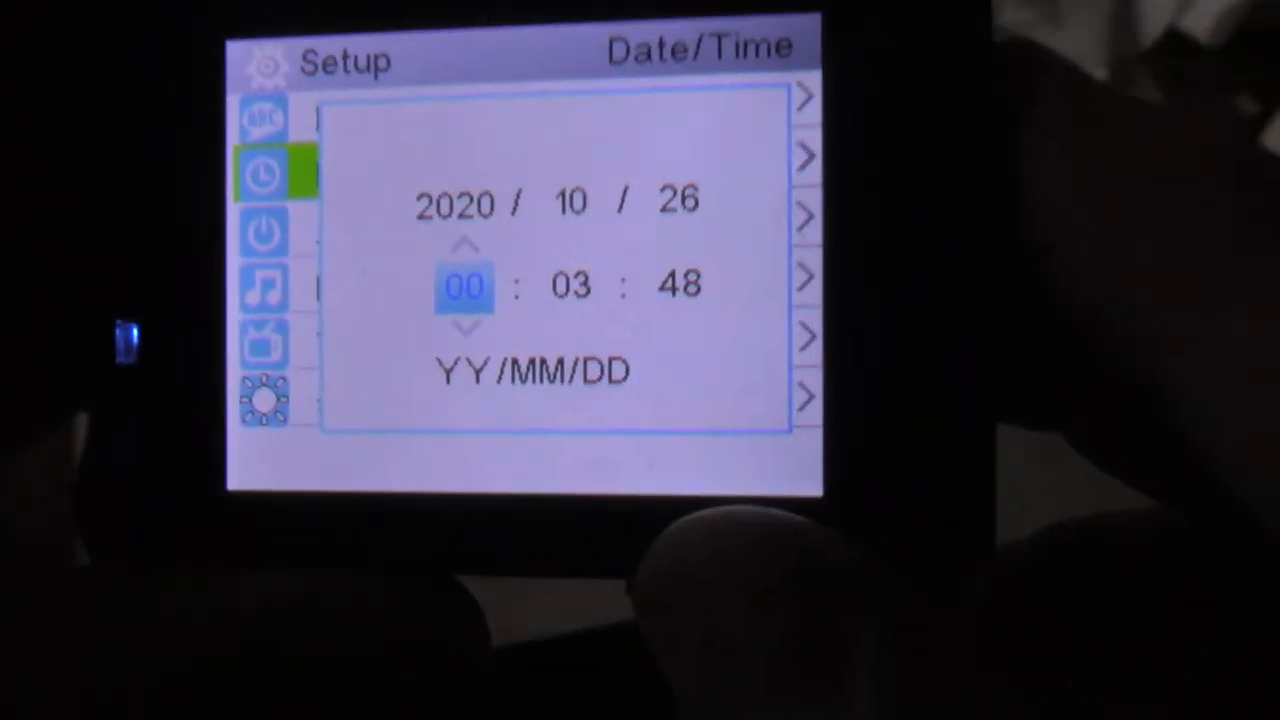
{"action": "left_click", "coordinate": [464, 244]}
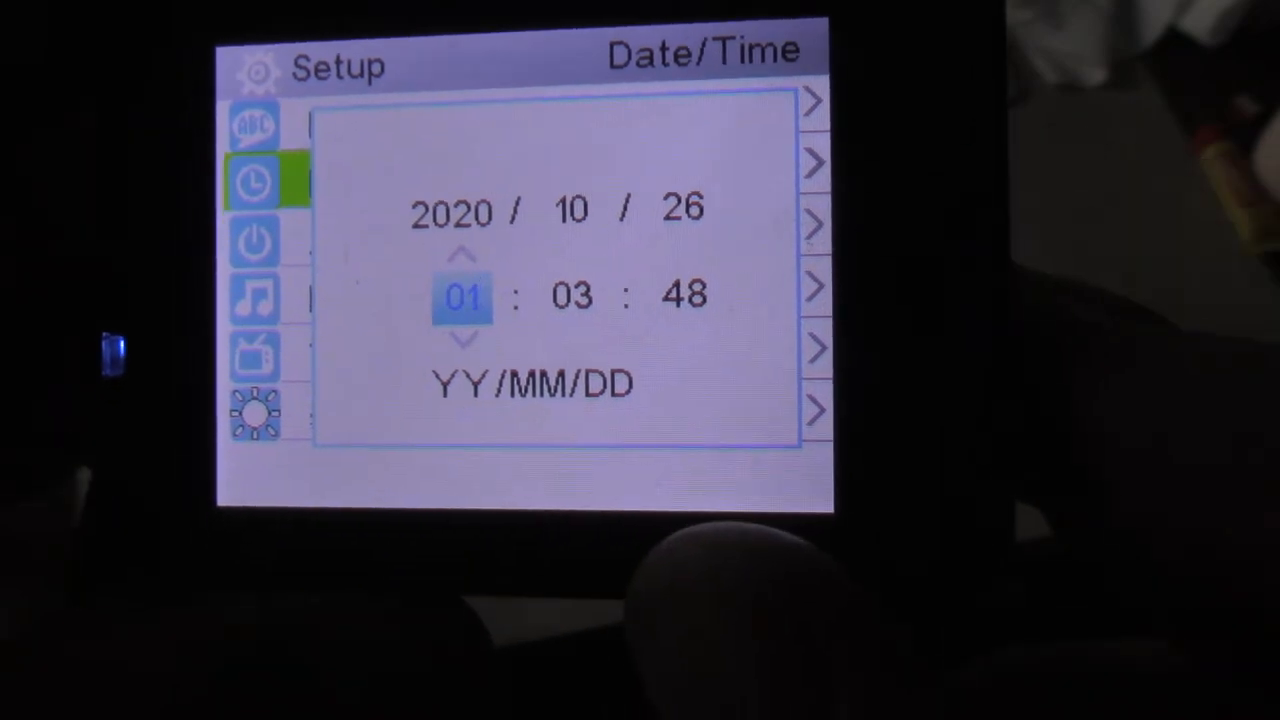